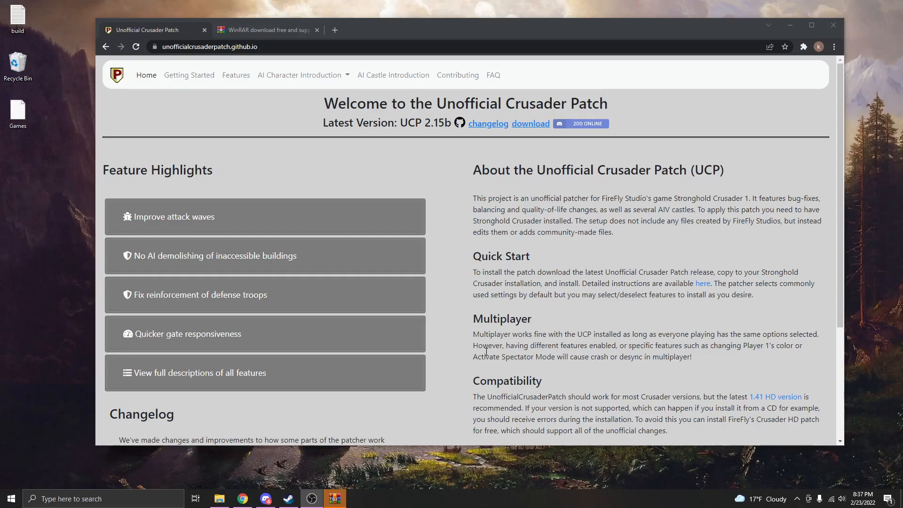
Step: Highlight the Unofficial Crusader Patch page title, then switch to the WinRAR 6.10 download page
double_click(469, 103)
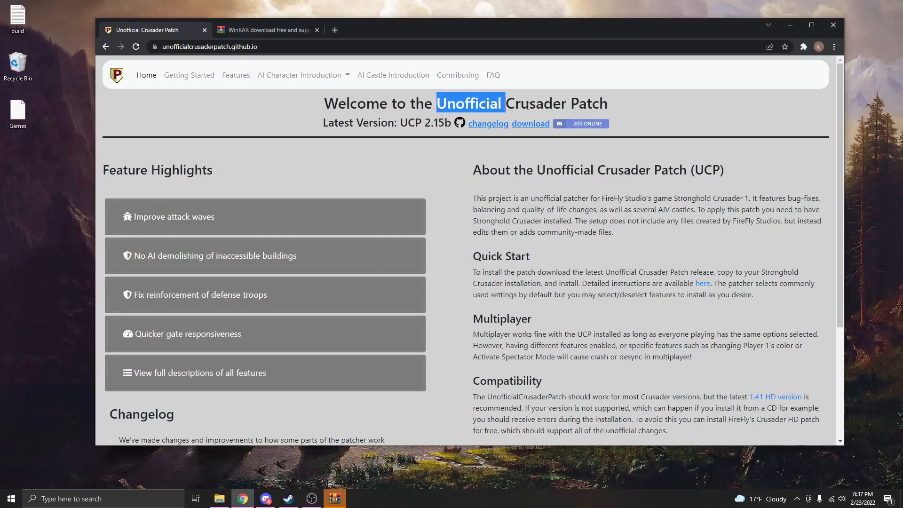
left_click(605, 369)
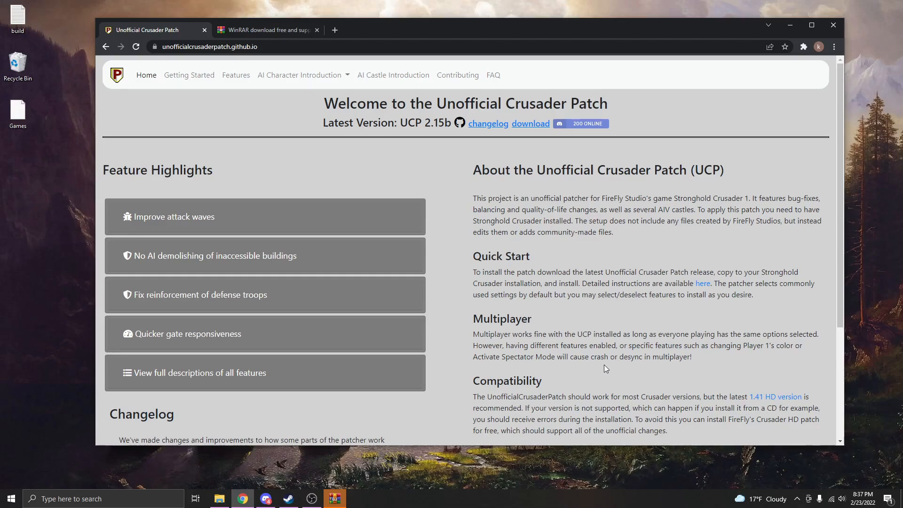
mouse_move(386, 183)
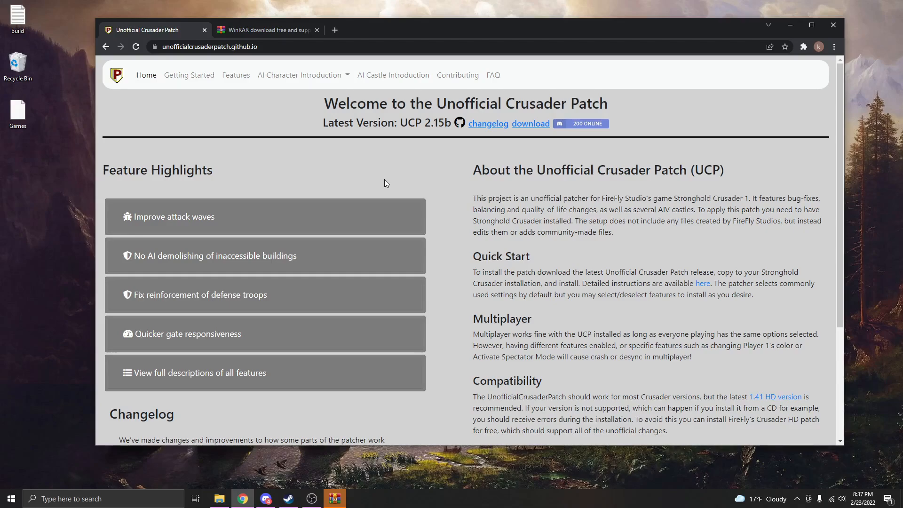
triple_click(465, 103)
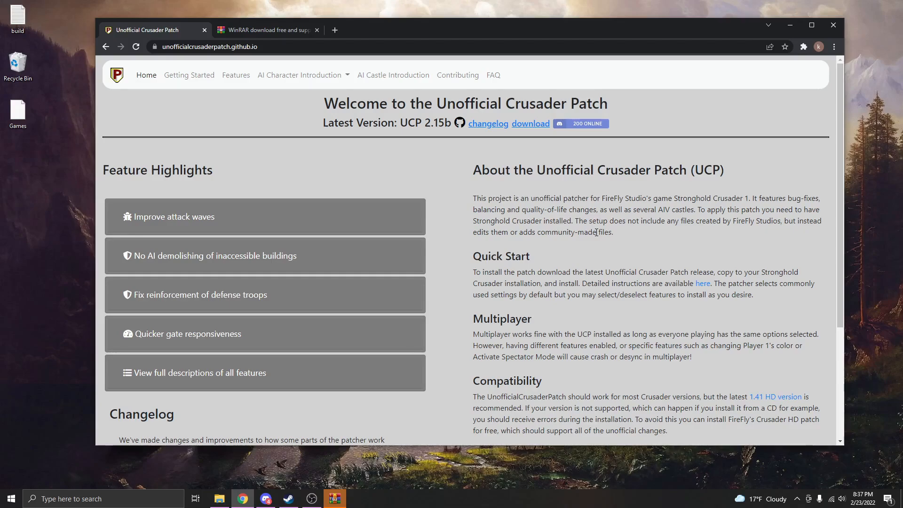
mouse_move(208, 128)
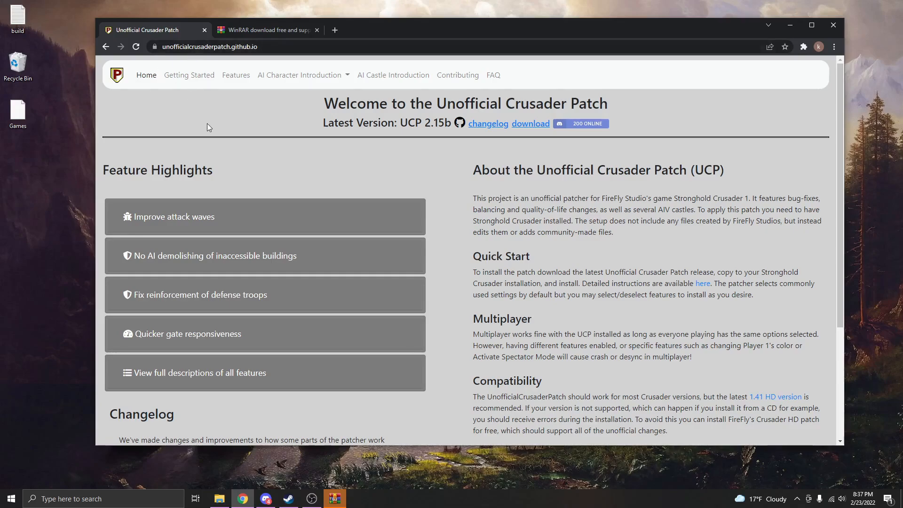
mouse_move(511, 190)
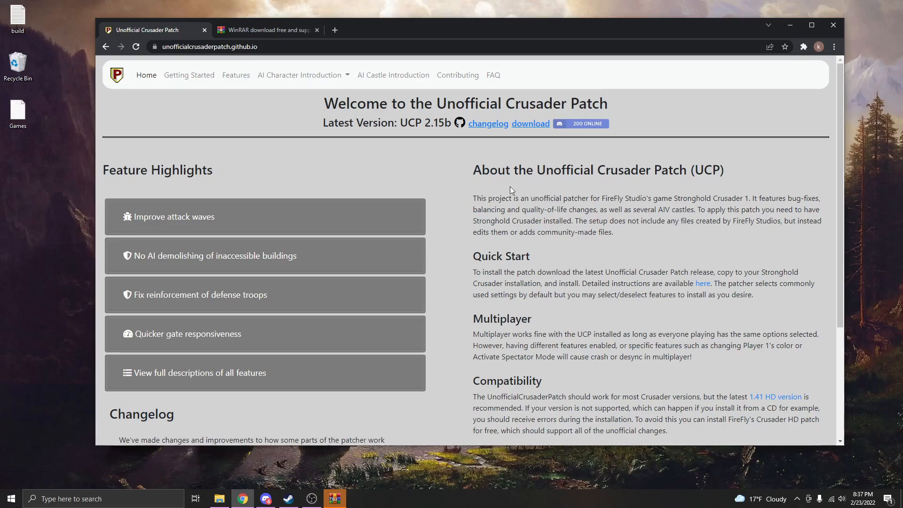
mouse_move(531, 123)
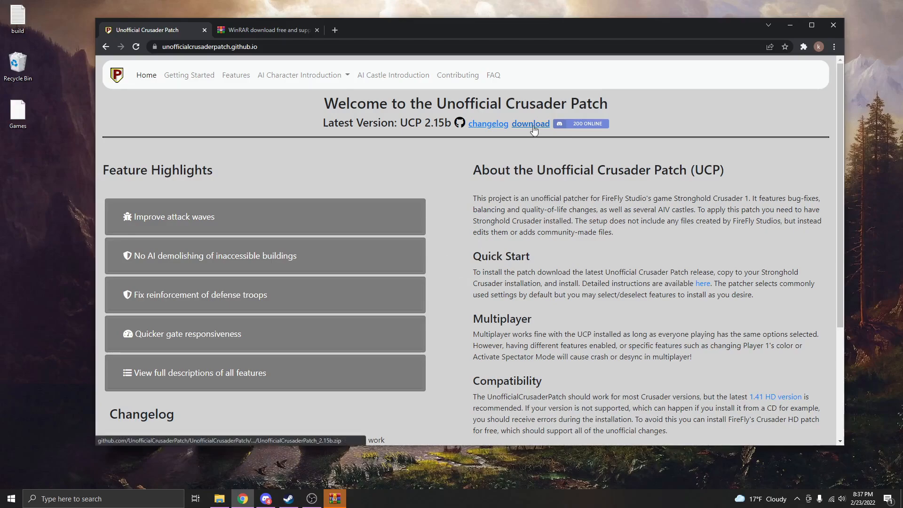
mouse_move(165, 110)
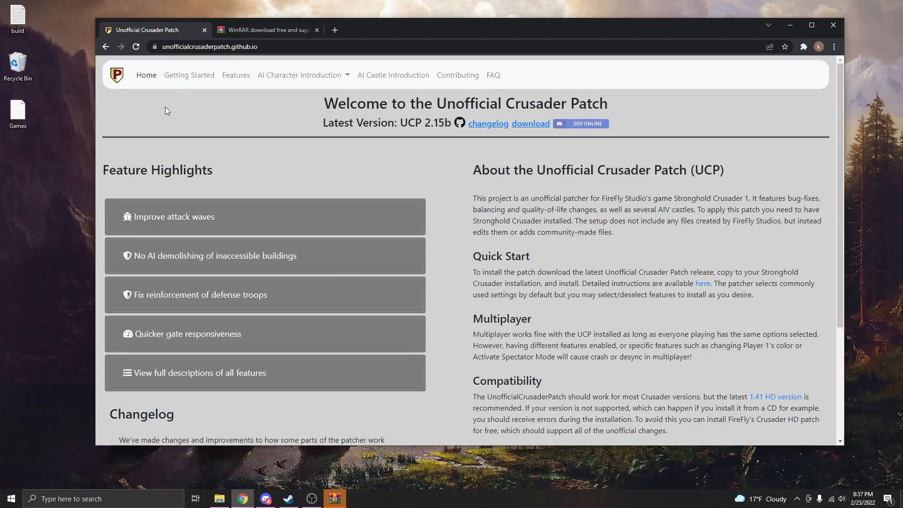
mouse_move(164, 110)
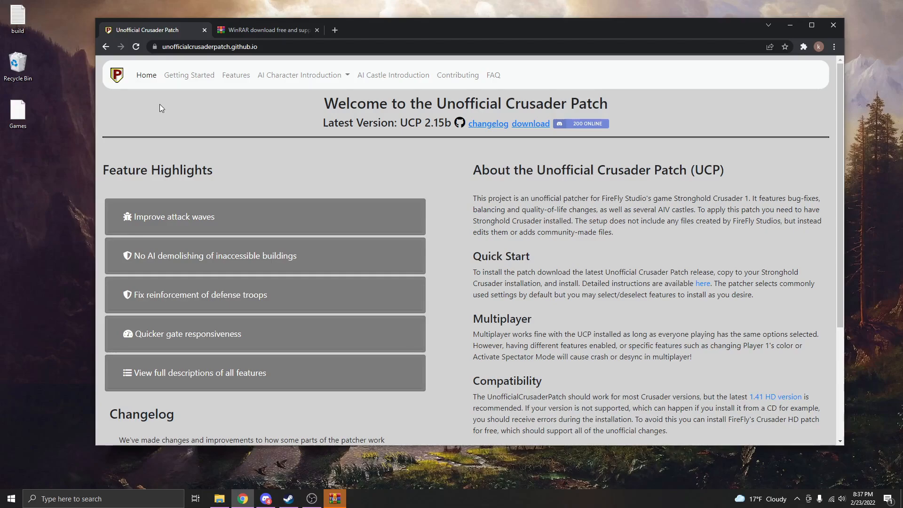
mouse_move(254, 126)
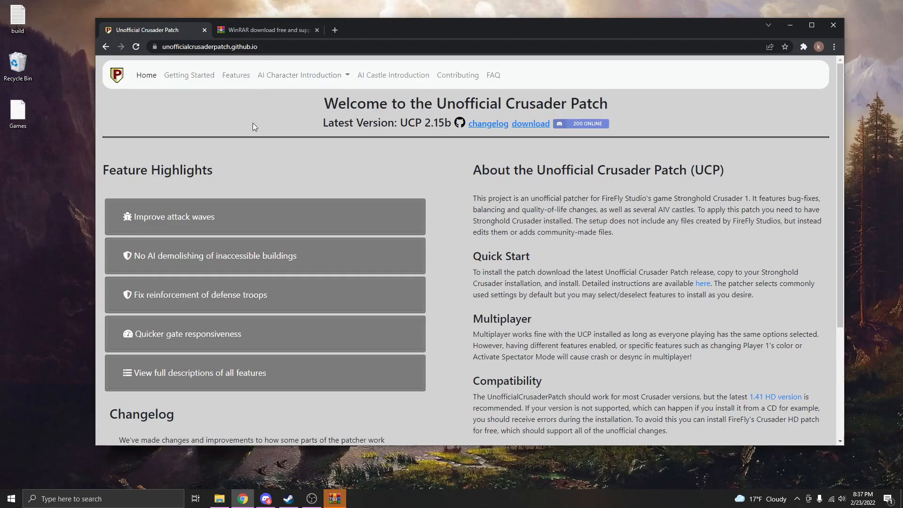
left_click(265, 29)
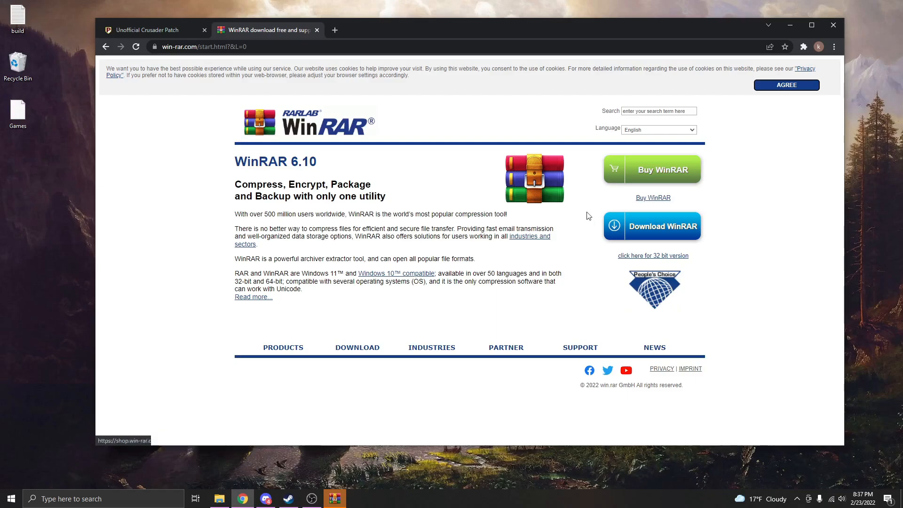
mouse_move(670, 240)
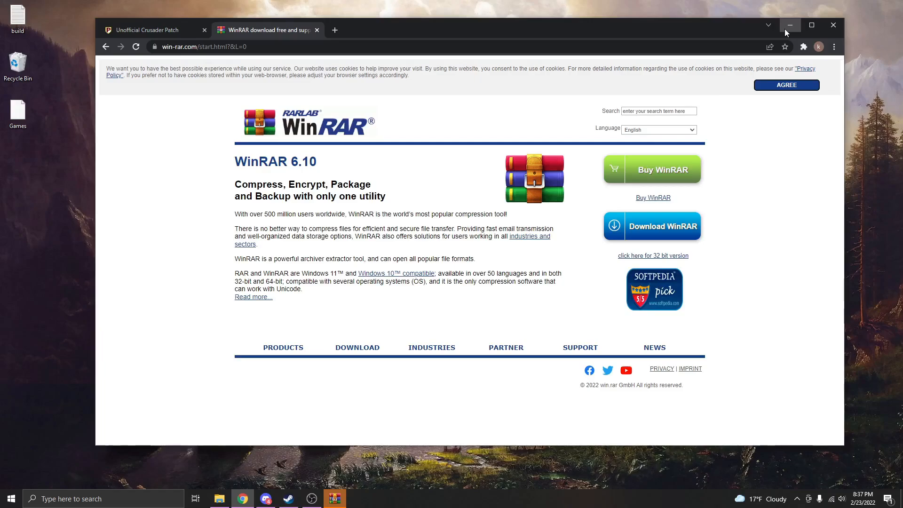
Step: Minimize Chrome and open UnofficialCrusaderPatch_2.15b.zip from the desktop with WinRAR archiver
left_click(790, 25)
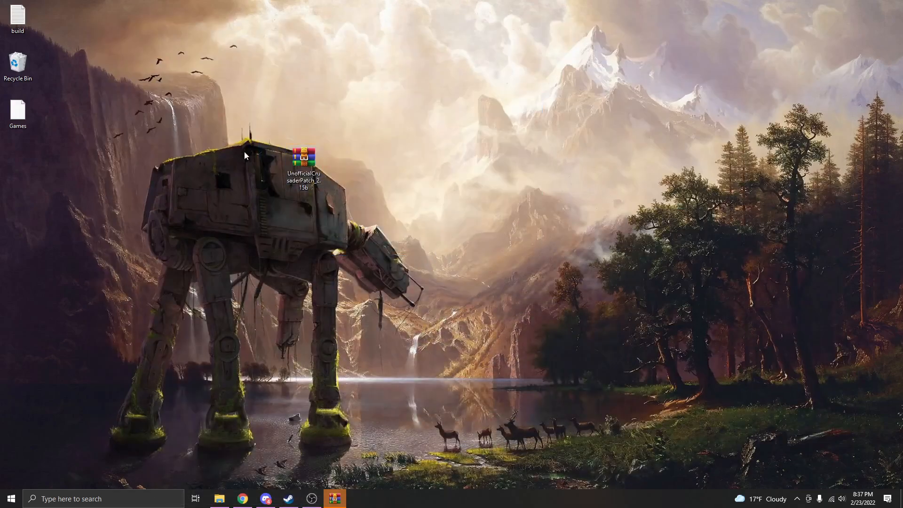
mouse_move(238, 92)
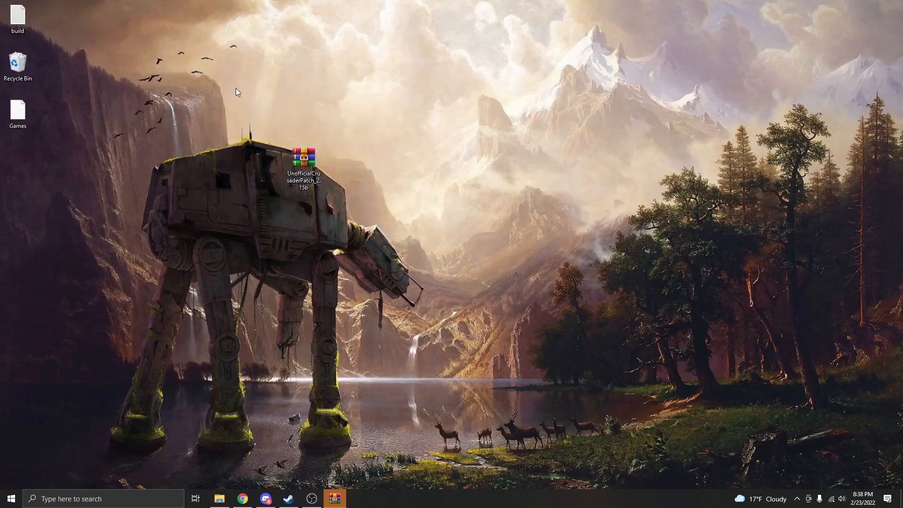
mouse_move(303, 164)
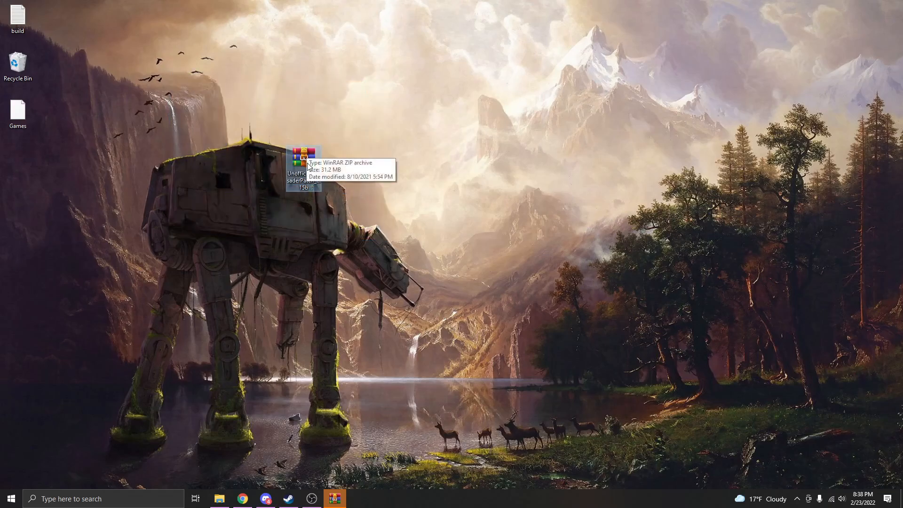
right_click(304, 165)
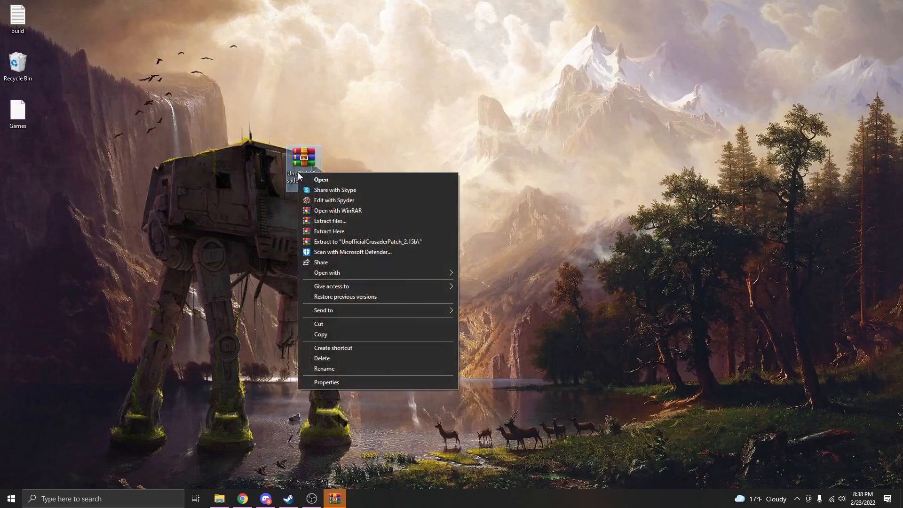
left_click(327, 272)
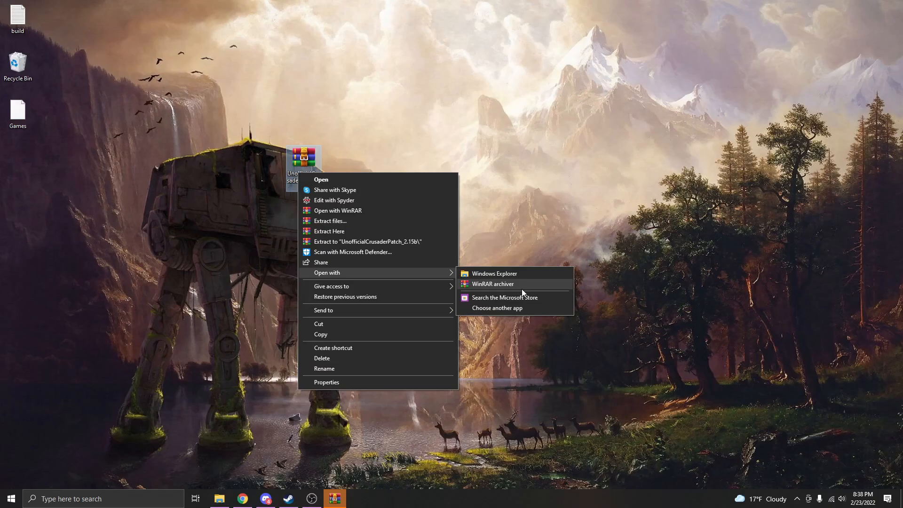
left_click(492, 283)
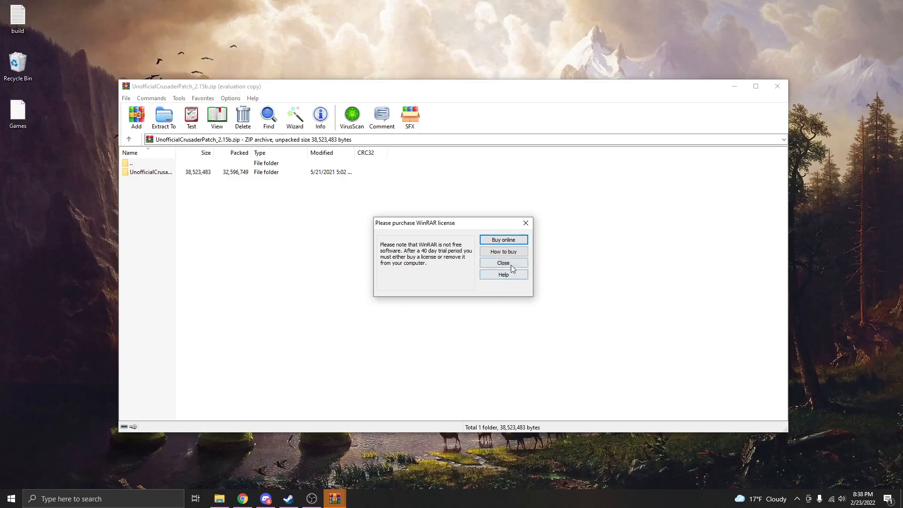
mouse_move(502, 294)
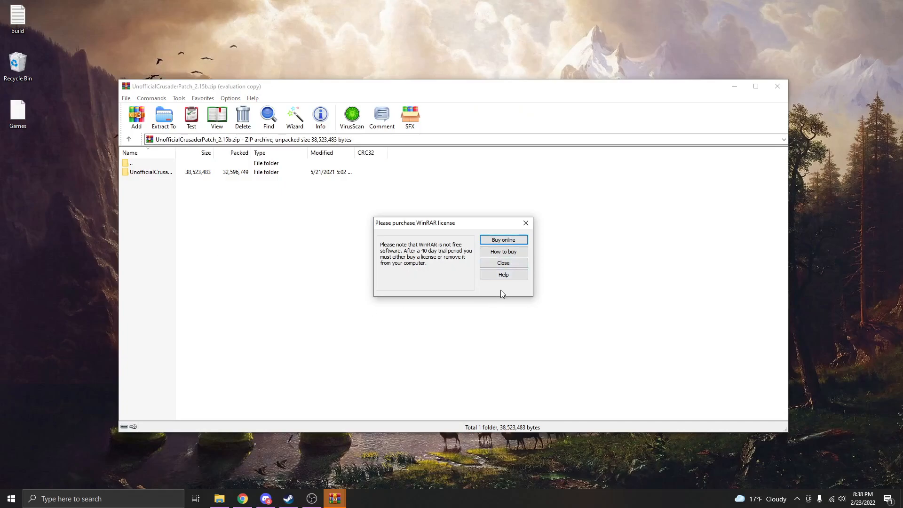
Step: Close the WinRAR license reminder and enter the UnofficialCrusaderPatch_2.15b folder
left_click(503, 263)
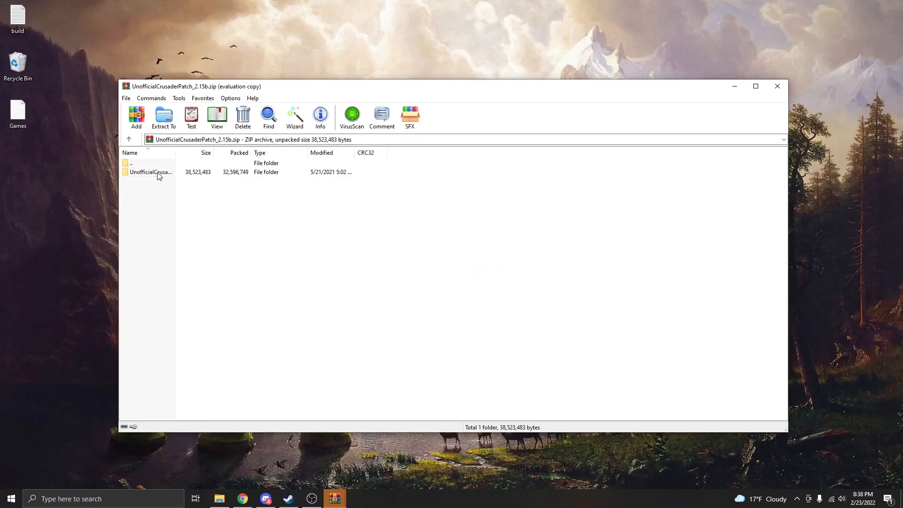
double_click(151, 172)
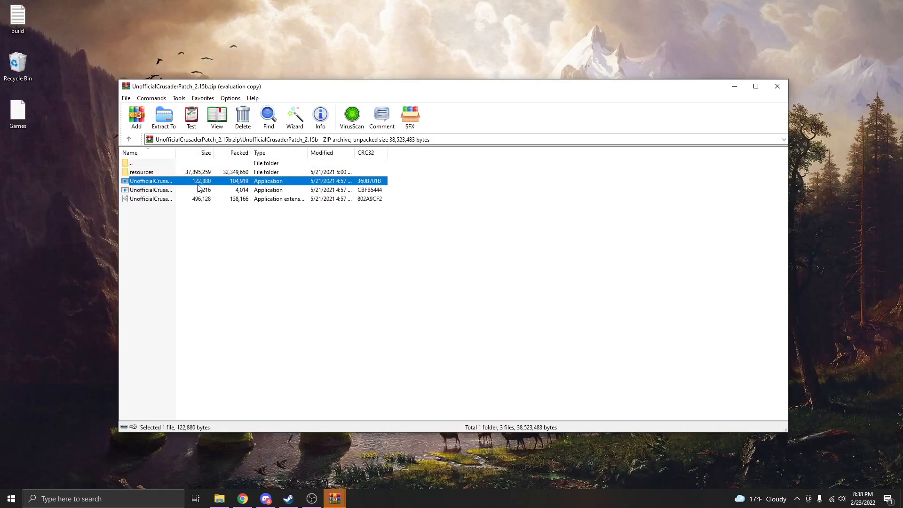
mouse_move(271, 292)
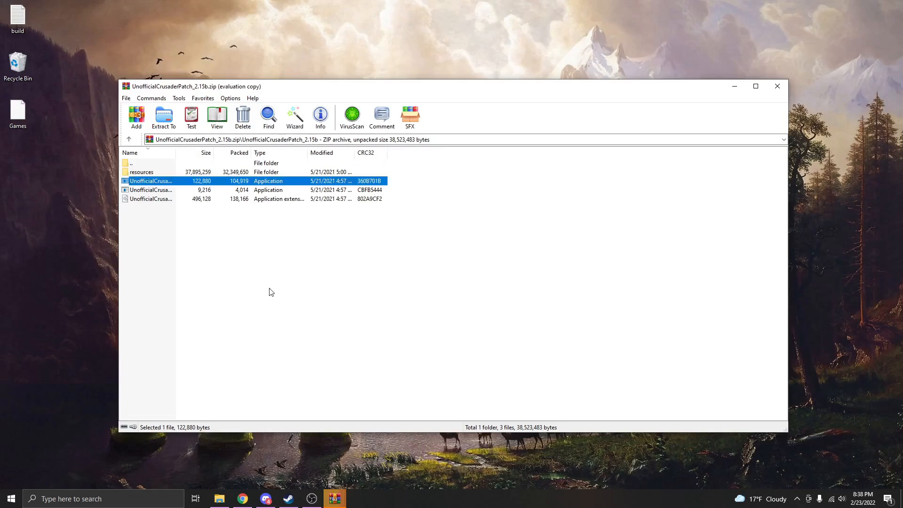
Step: Launch the patcher application and confirm English as the setup language
double_click(151, 180)
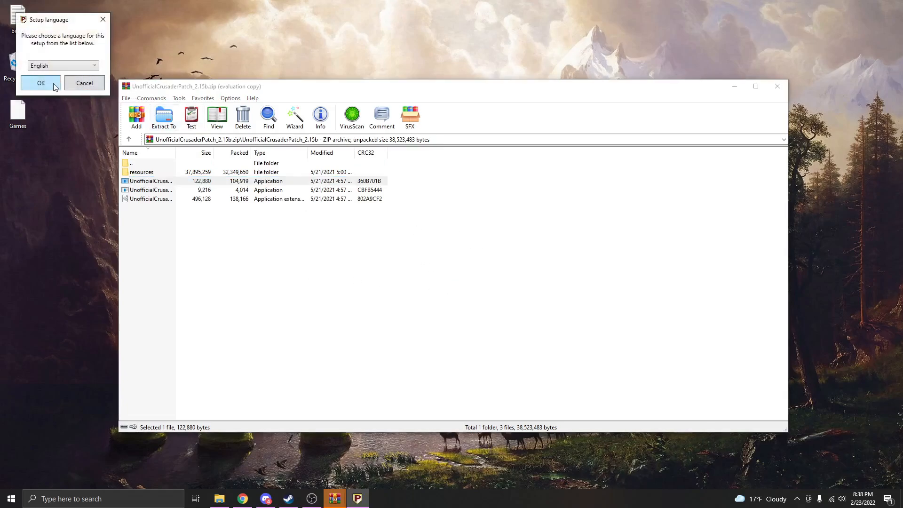
left_click(40, 83)
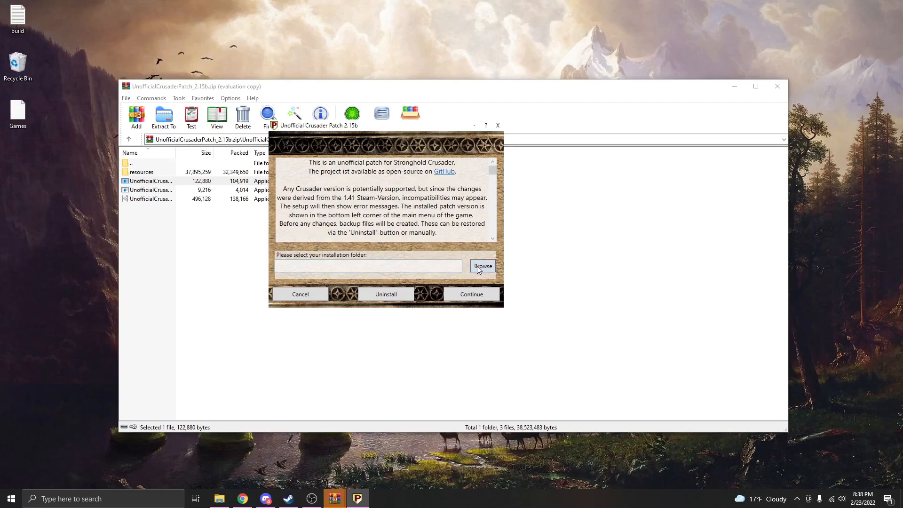
Step: Browse This PC > Program Files (x86) > Steam > steamapps > common to Stronghold Crusader Extreme
left_click(483, 265)
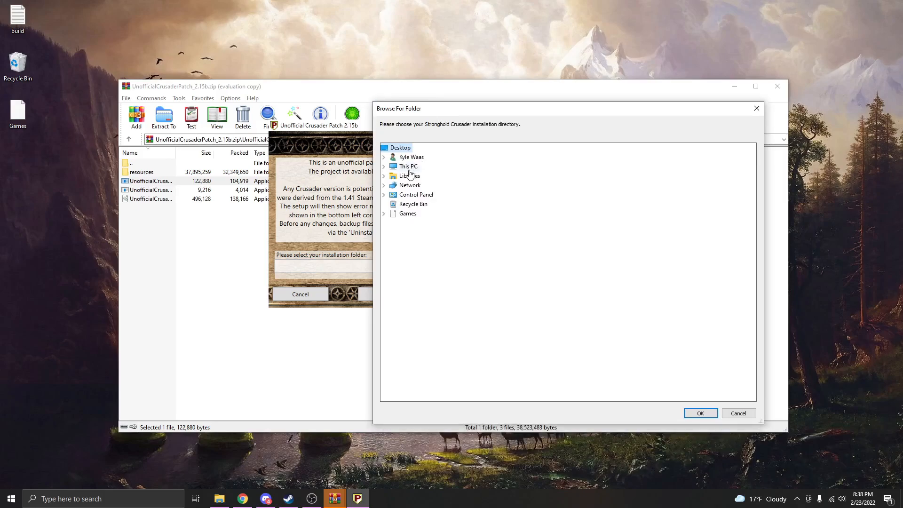
left_click(384, 166)
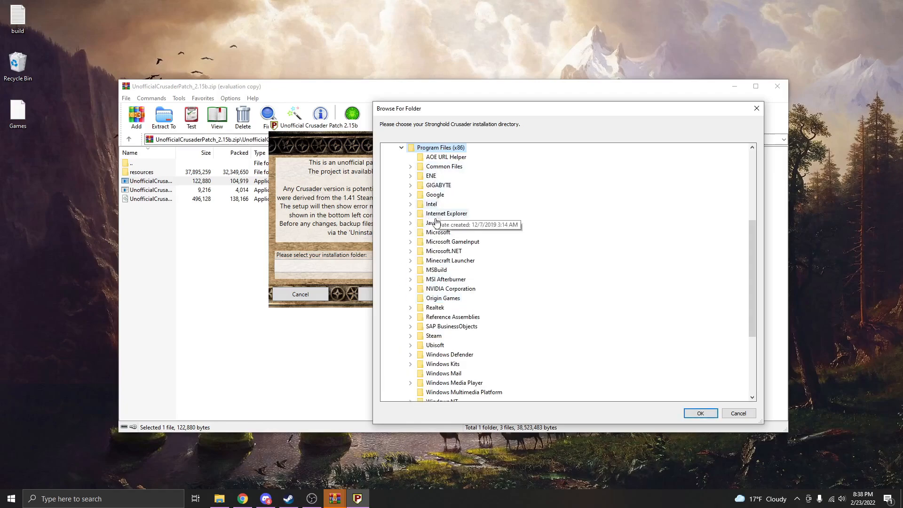
left_click(411, 335)
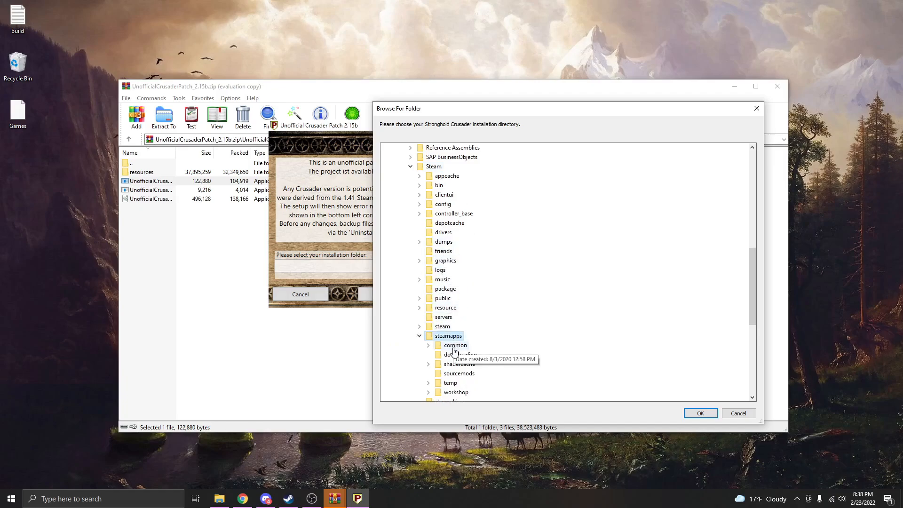
left_click(428, 345)
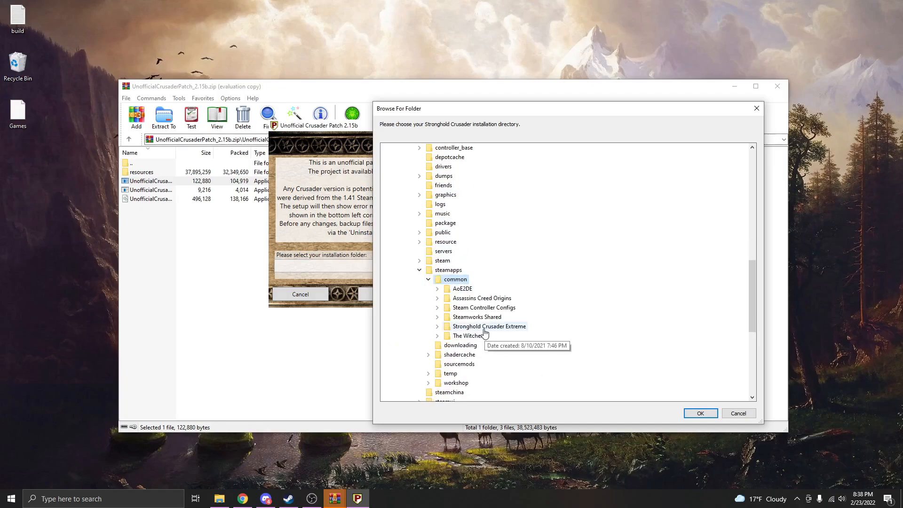
left_click(437, 326)
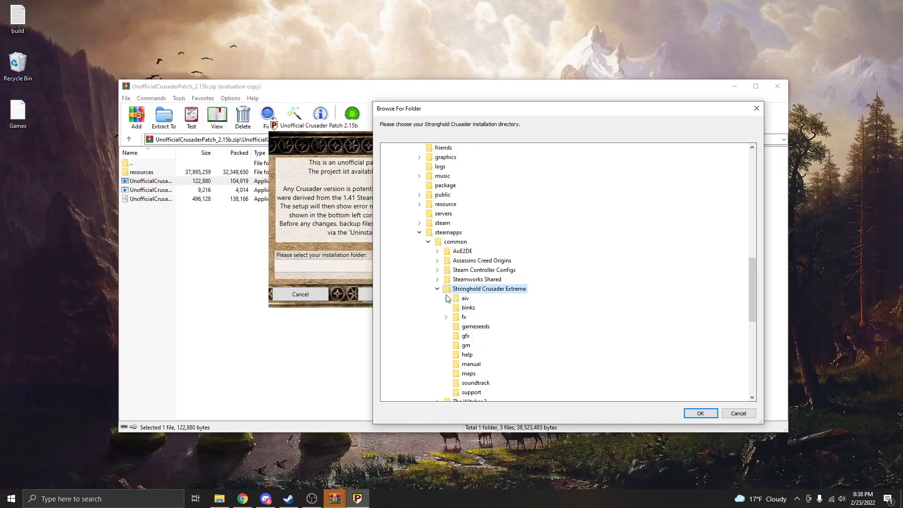
left_click(437, 288)
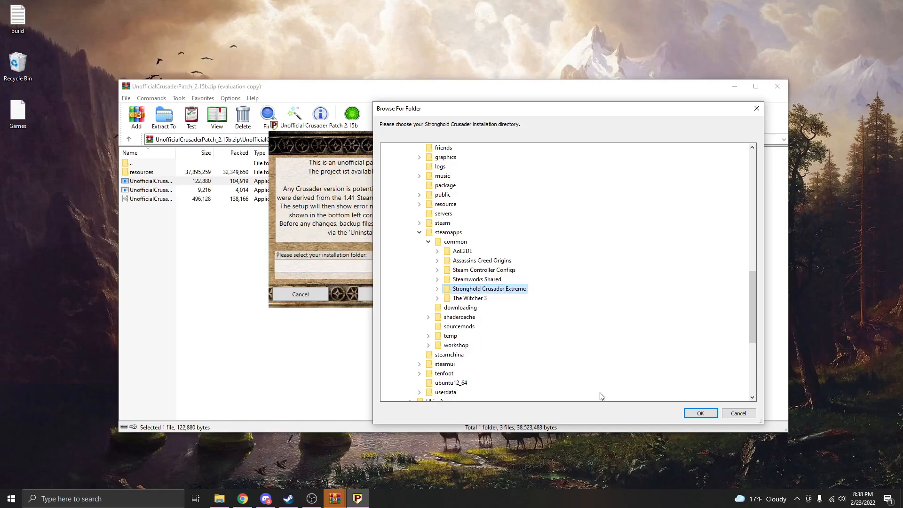
Step: Continue past the install folder, scroll through the Bugfixes list, and view the AI lords options
left_click(700, 413)
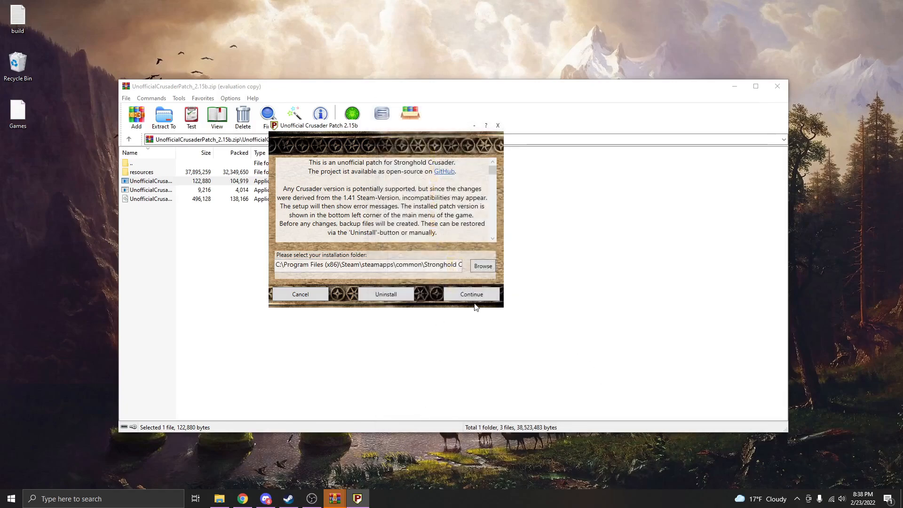
left_click(472, 294)
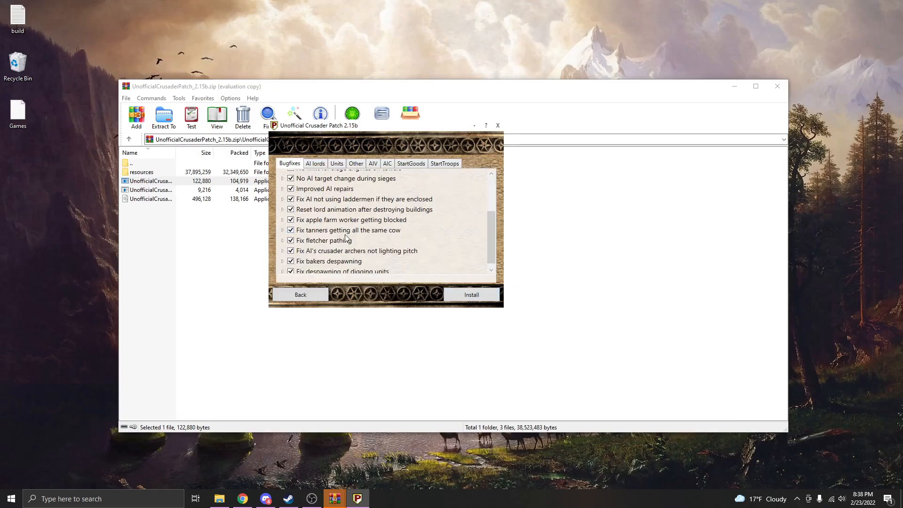
scroll("up", 3)
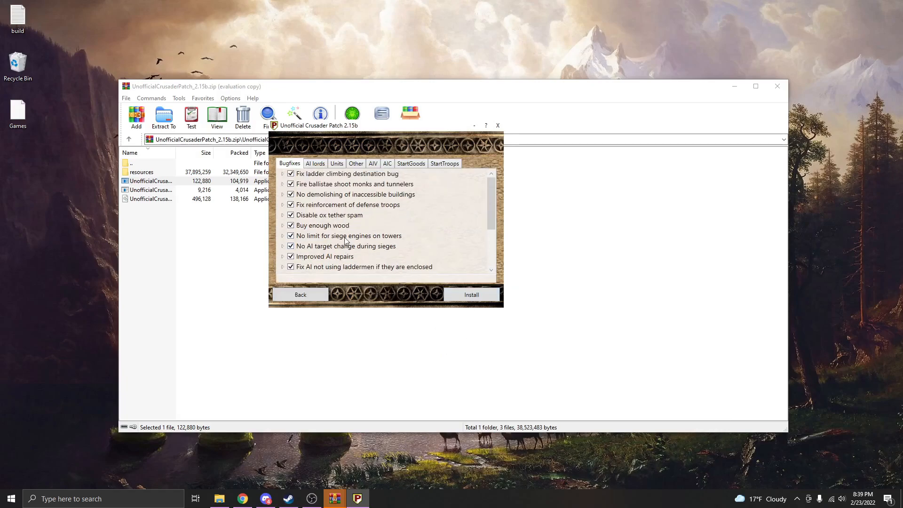
scroll("down", 3)
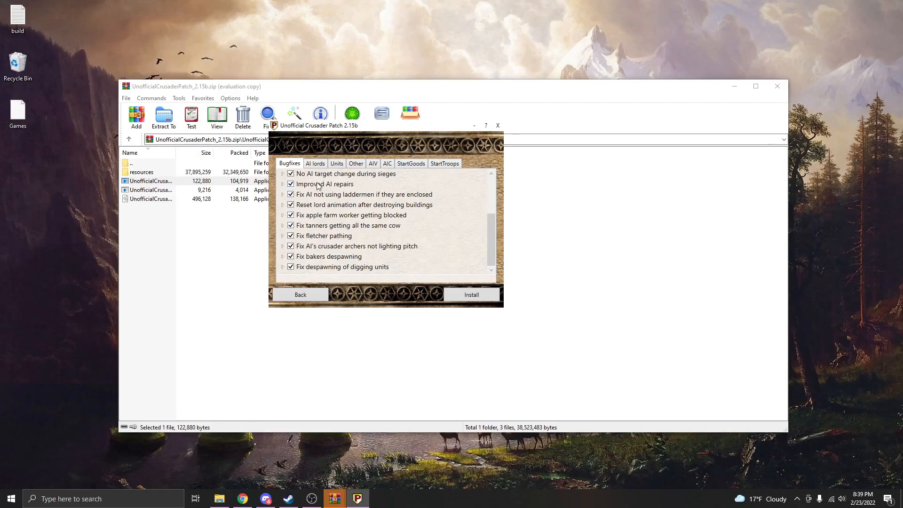
scroll("up", 3)
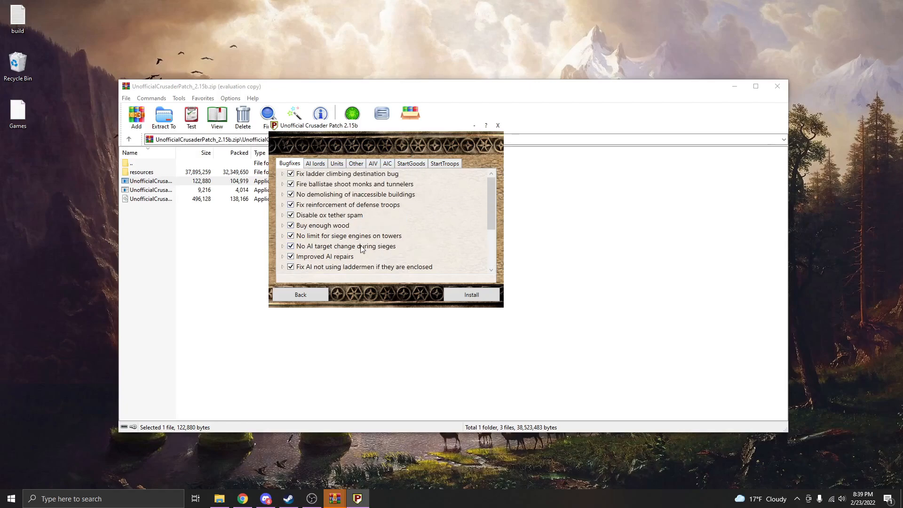
left_click(316, 164)
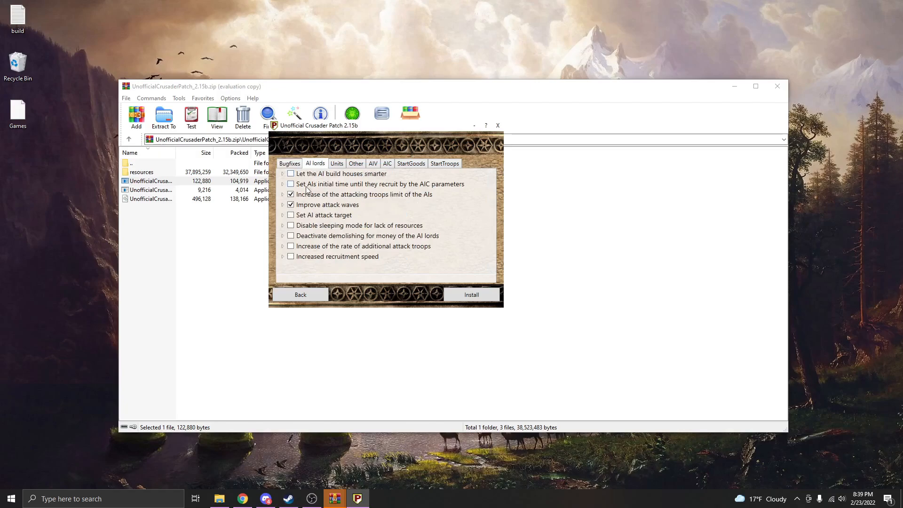
mouse_move(419, 249)
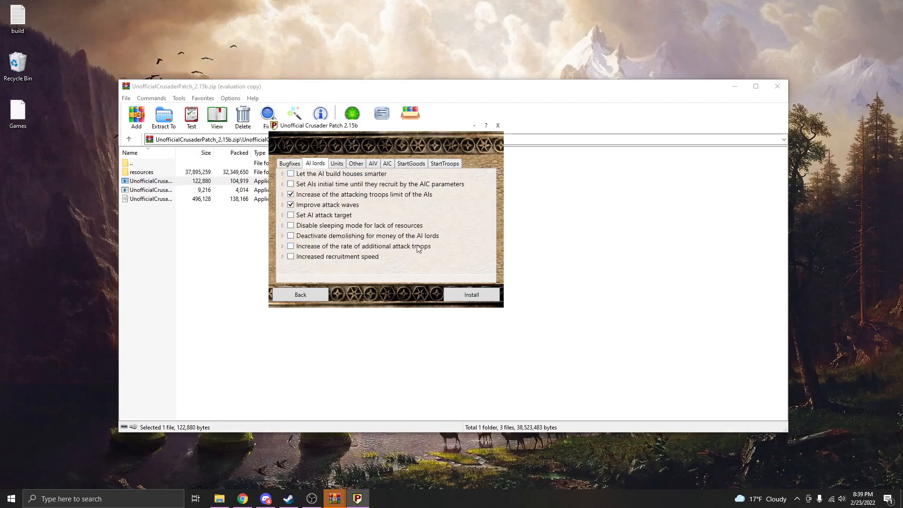
mouse_move(403, 252)
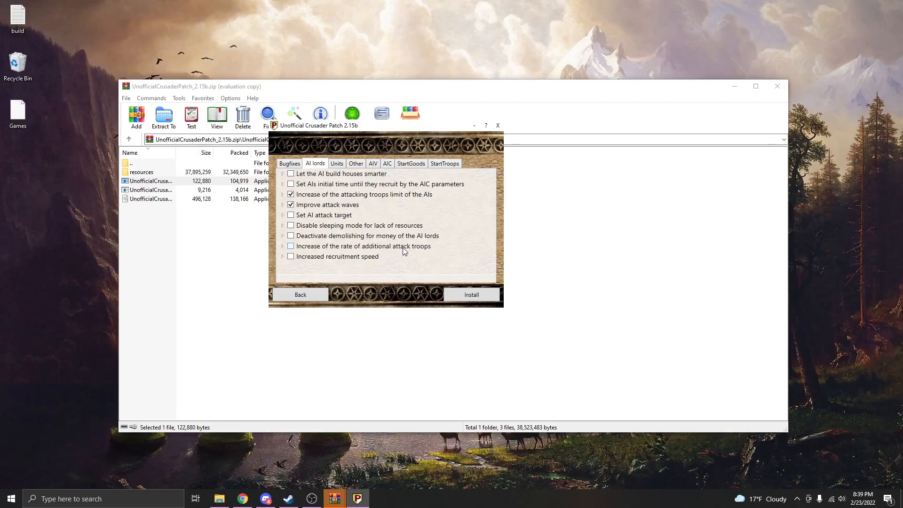
mouse_move(405, 252)
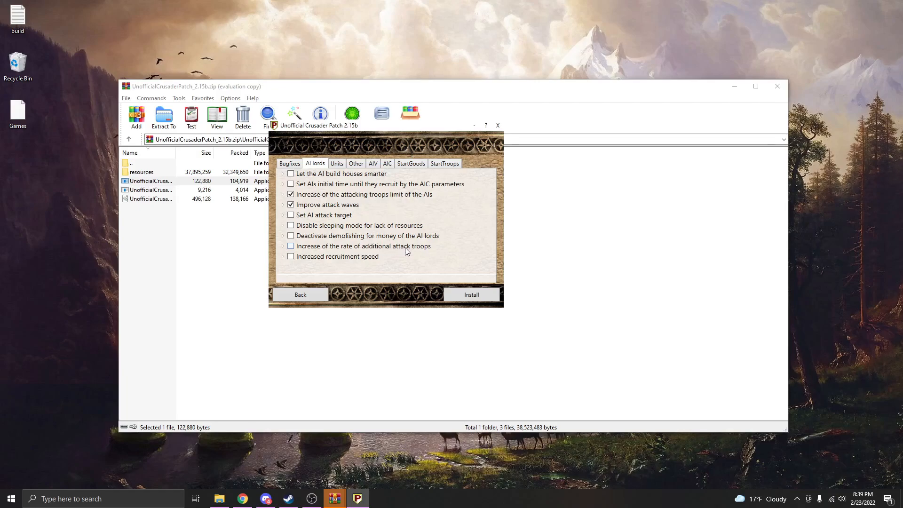
Step: Show the Units options with four armor and wall-destruction improvements enabled
left_click(337, 164)
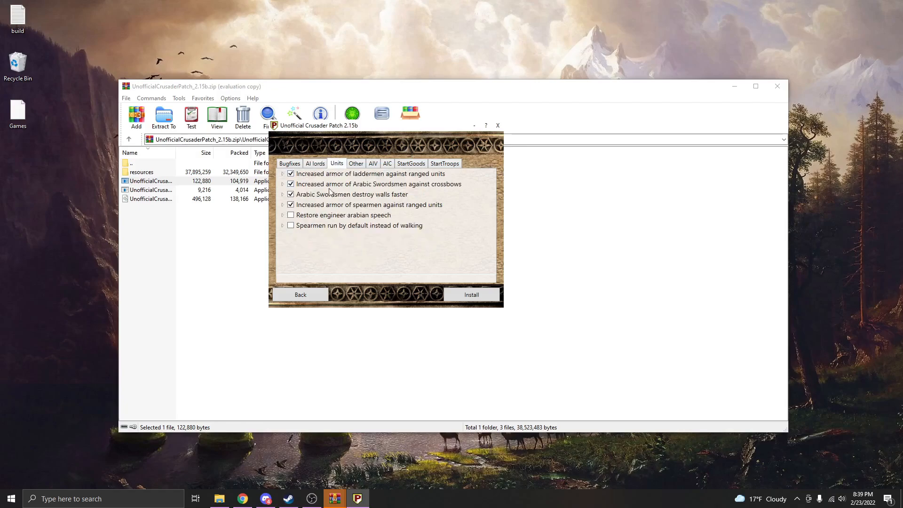
mouse_move(307, 202)
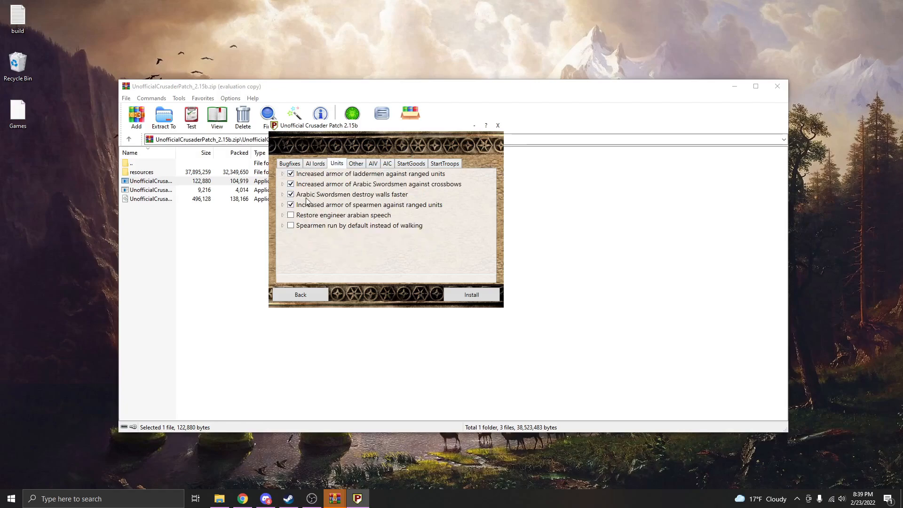
mouse_move(400, 190)
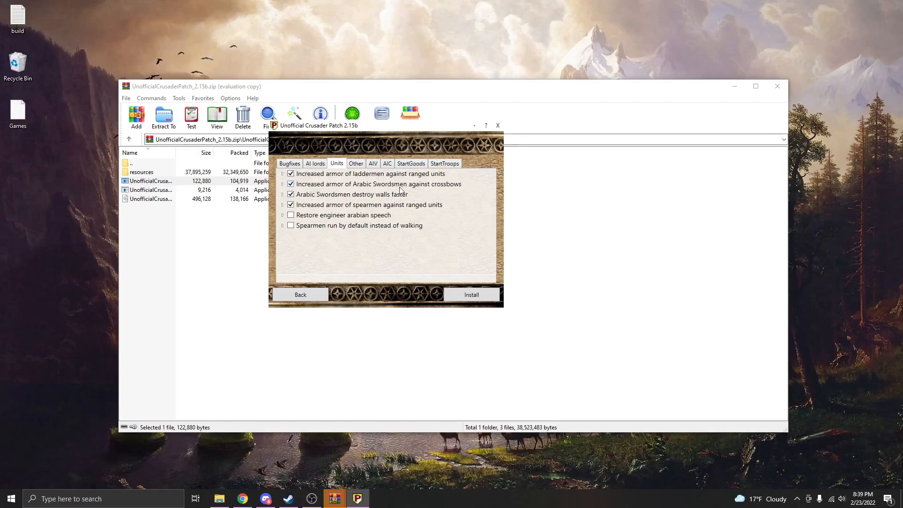
mouse_move(441, 188)
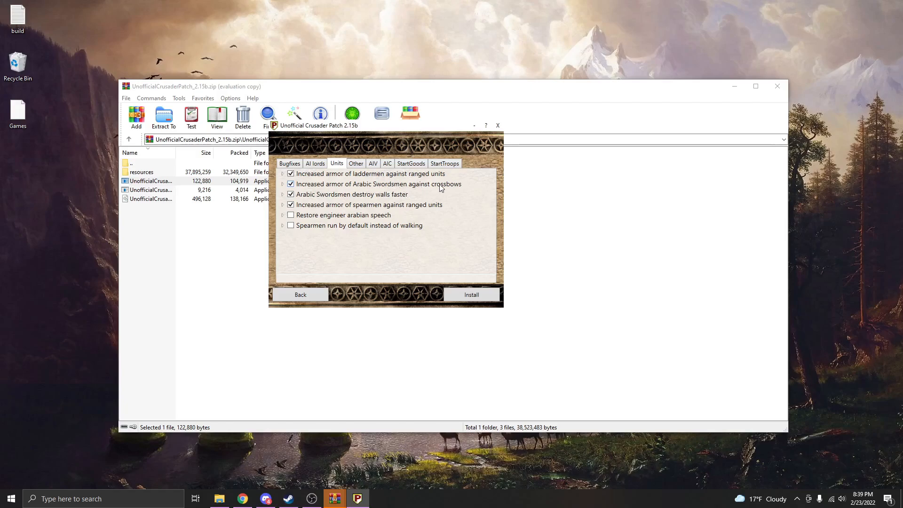
mouse_move(339, 231)
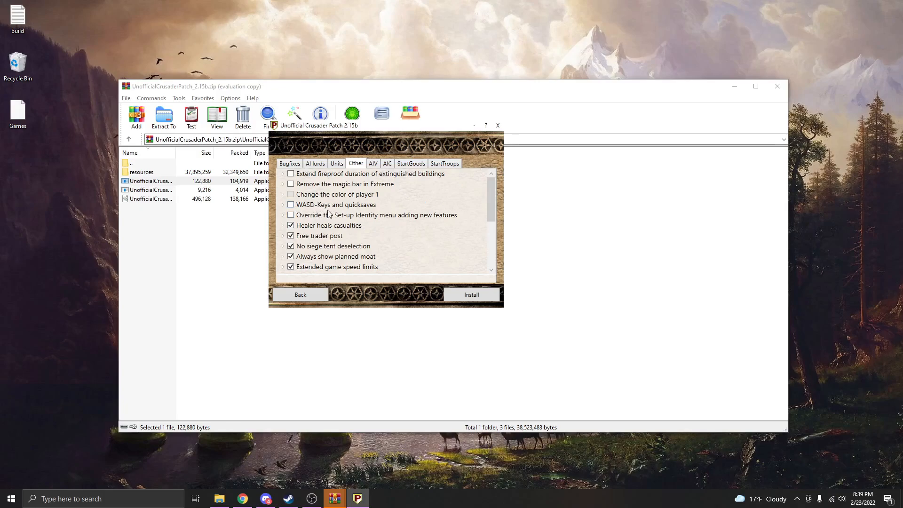
Step: View the AIV castle designs, then the AIC list of five AI files
left_click(373, 163)
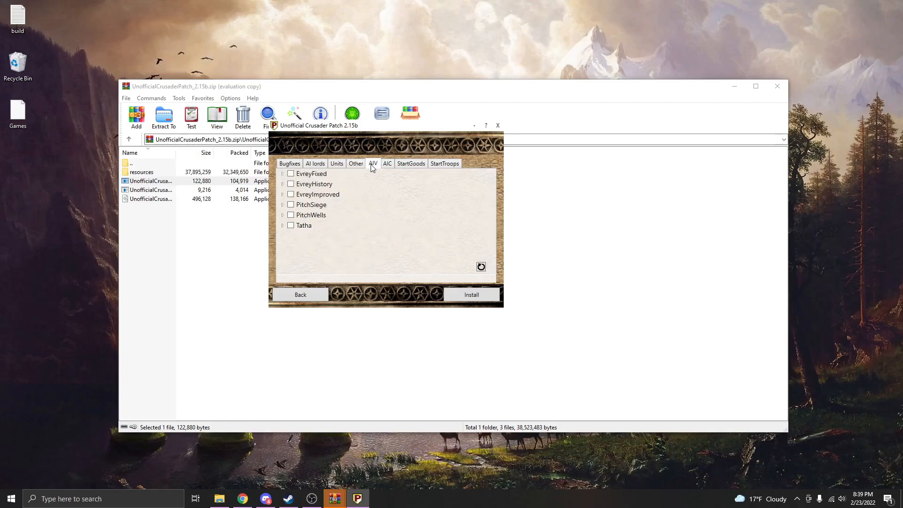
mouse_move(365, 211)
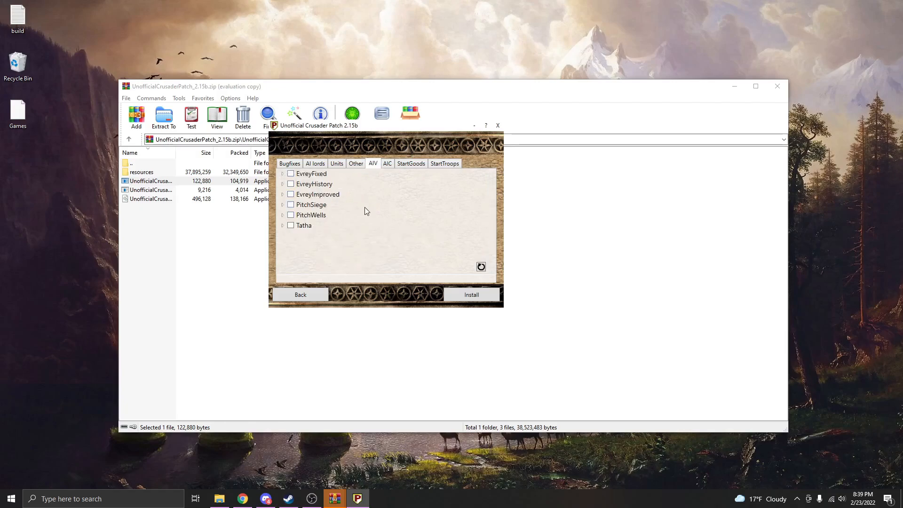
mouse_move(316, 200)
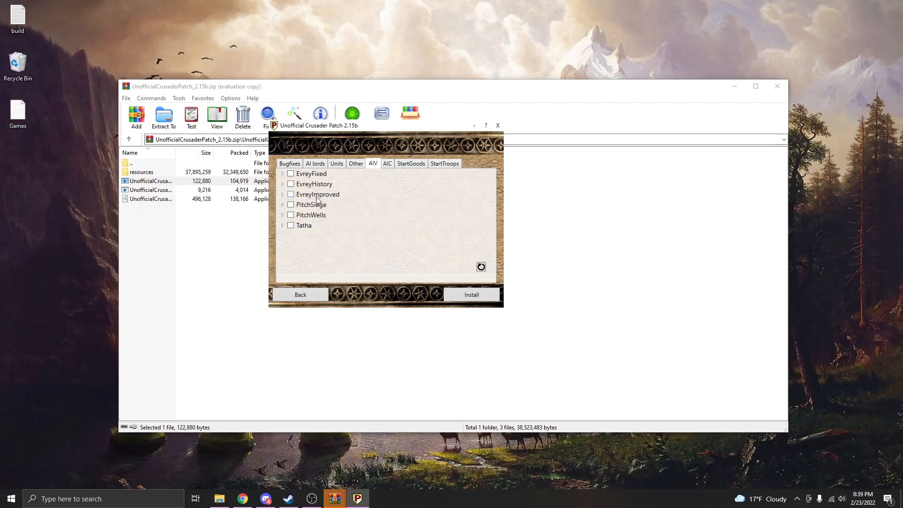
mouse_move(305, 223)
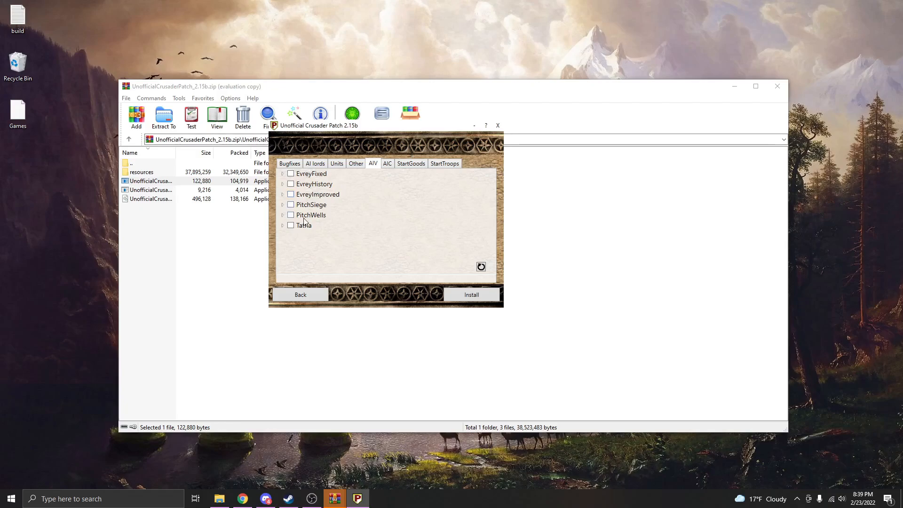
mouse_move(309, 228)
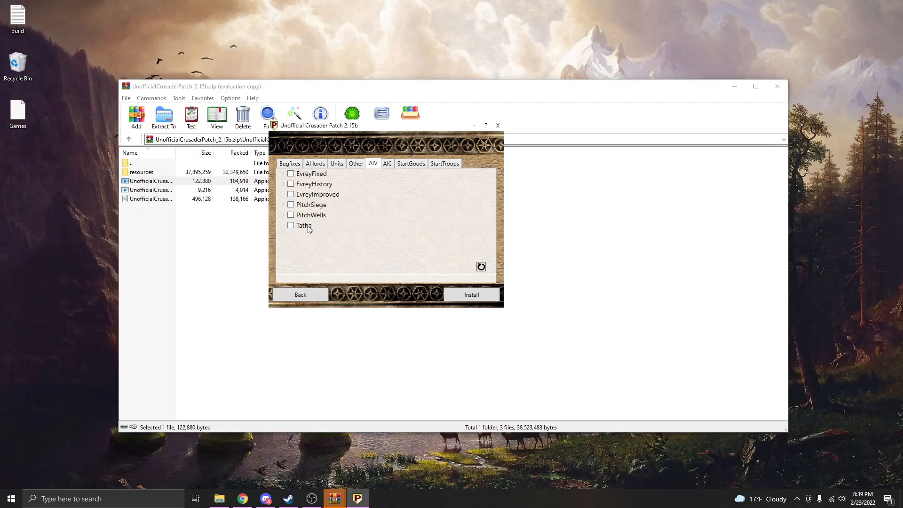
mouse_move(325, 197)
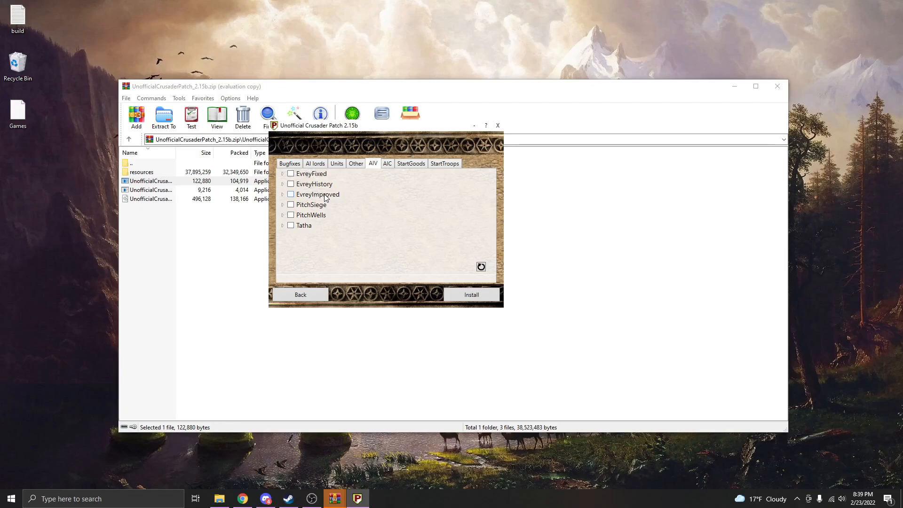
left_click(388, 164)
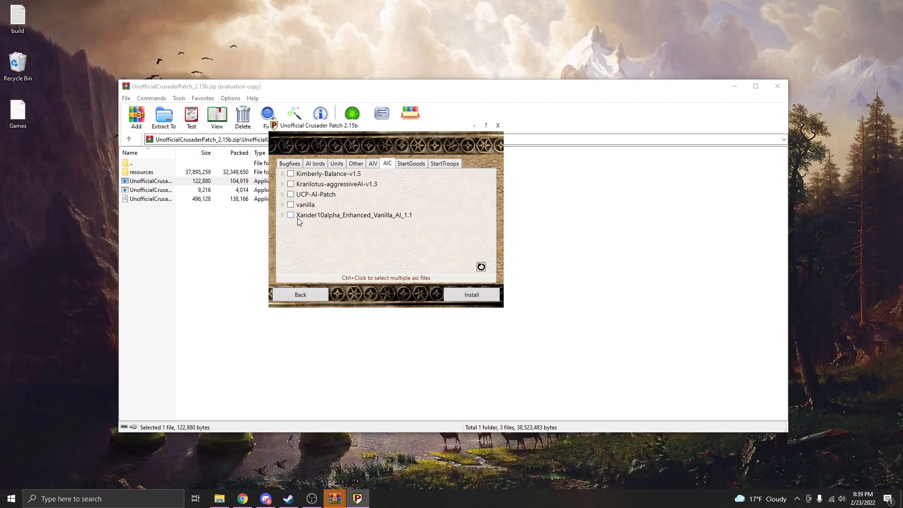
mouse_move(385, 223)
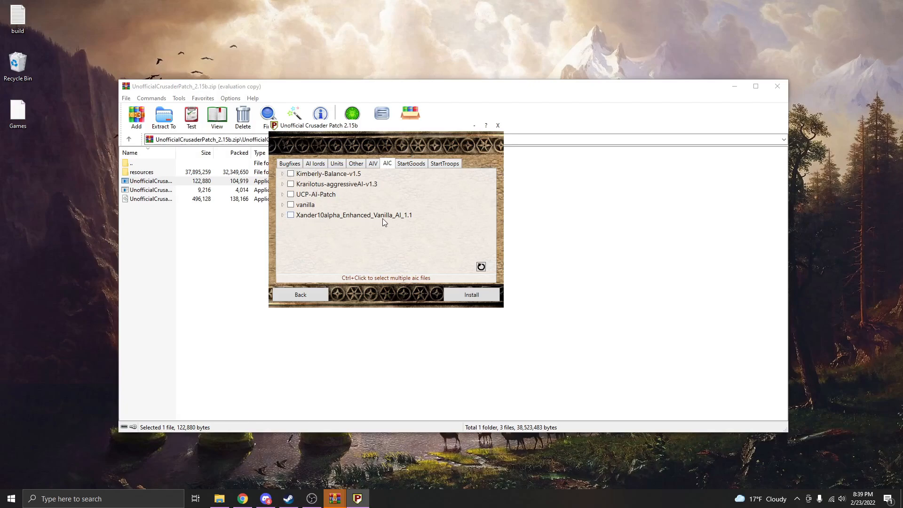
mouse_move(306, 206)
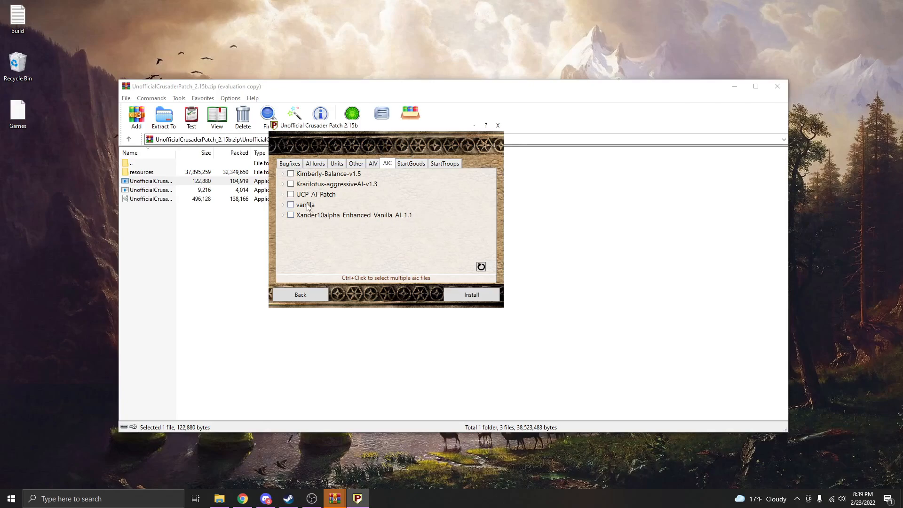
mouse_move(345, 192)
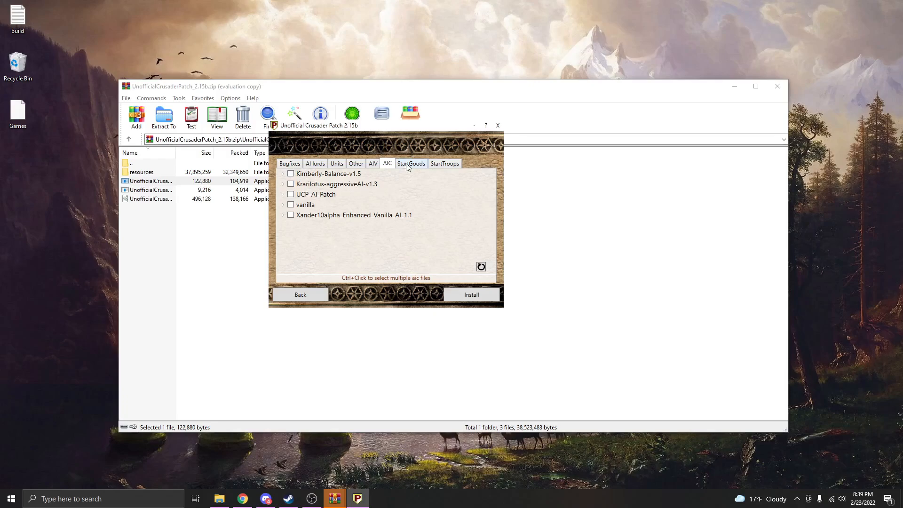
Step: Look over the StartTroops and StartGoods choices, then revisit the AIV and AIC lists
left_click(445, 163)
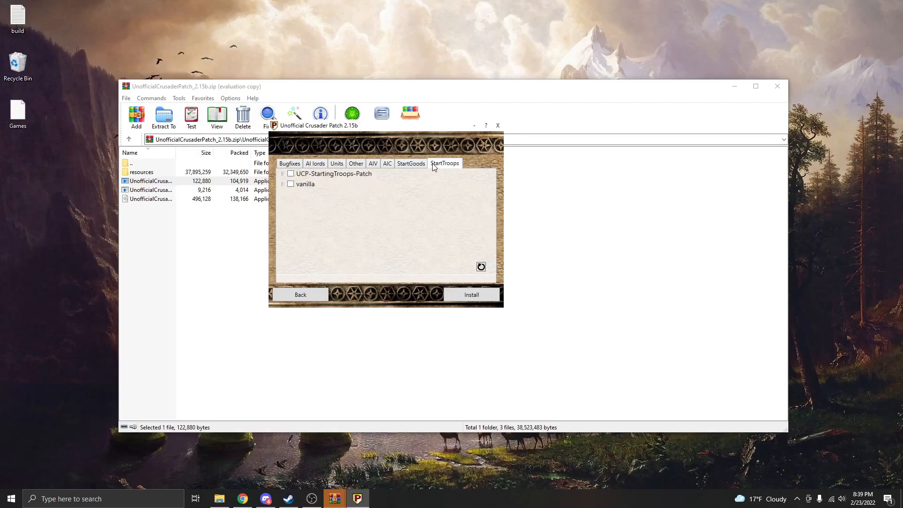
left_click(411, 164)
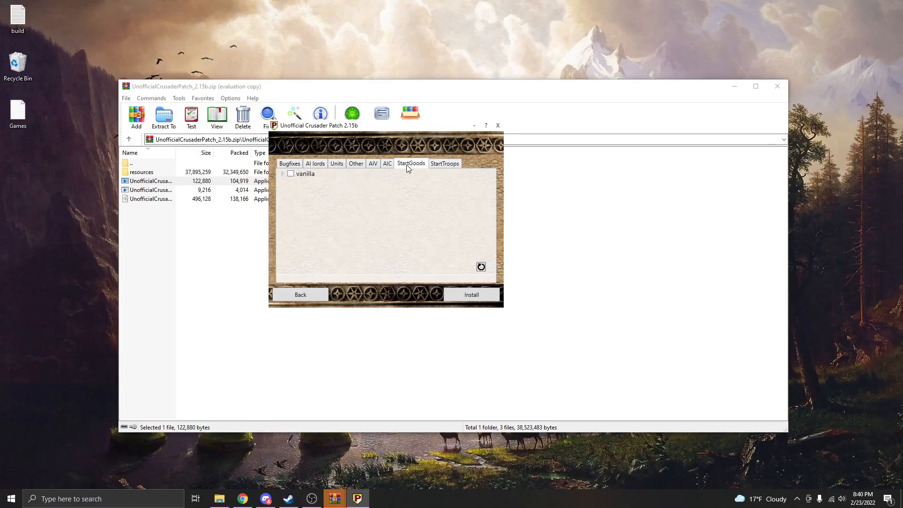
left_click(372, 163)
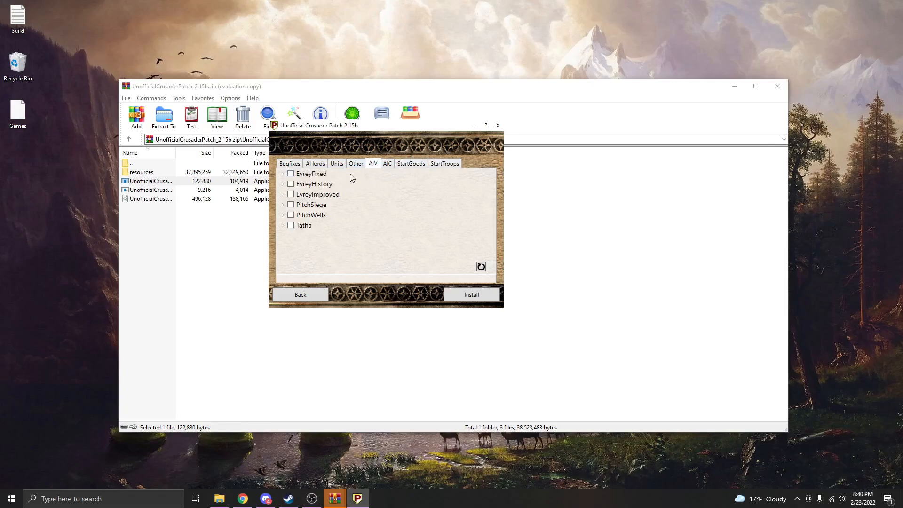
left_click(386, 164)
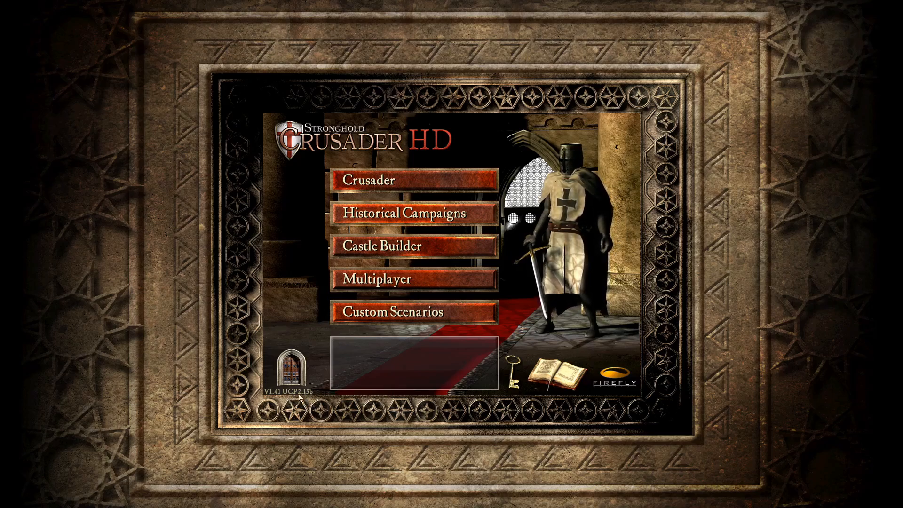
Step: Exit Stronghold Crusader HD via the exit door and confirm with Yes
left_click(291, 367)
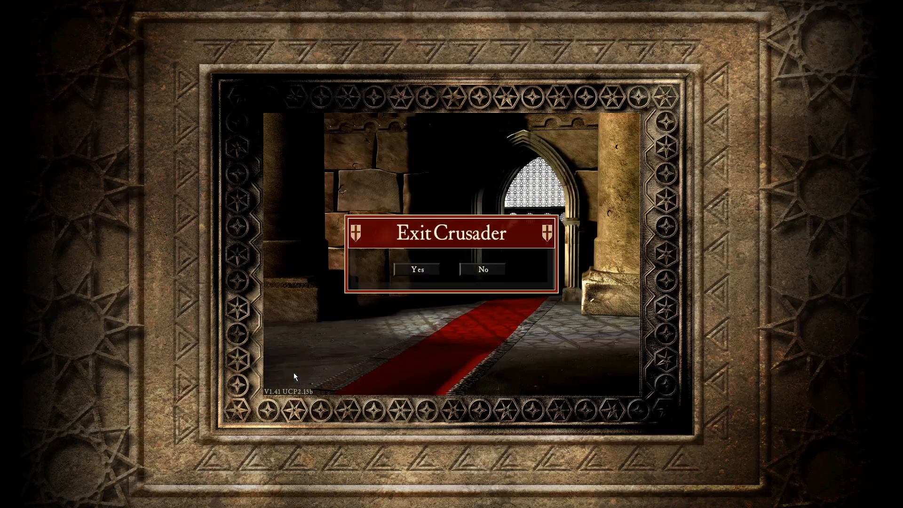
left_click(416, 269)
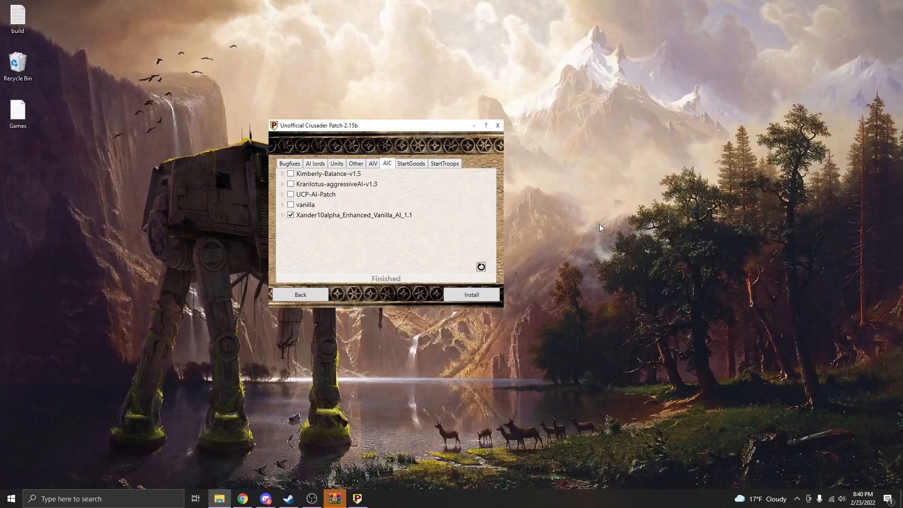